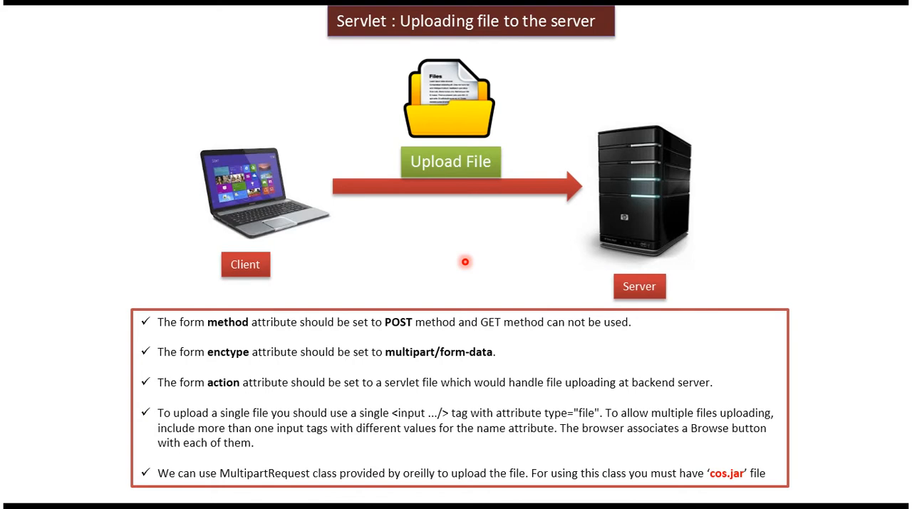
pyautogui.moveTo(339, 317)
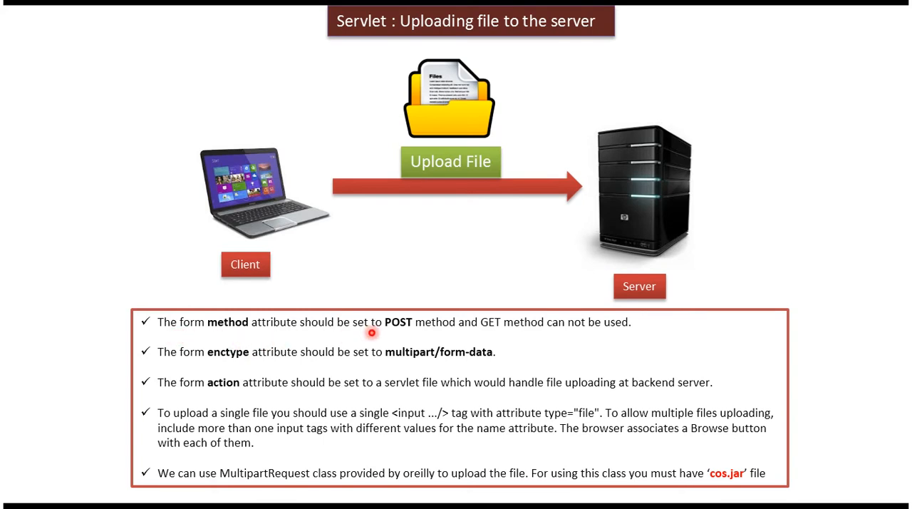
pyautogui.moveTo(442, 332)
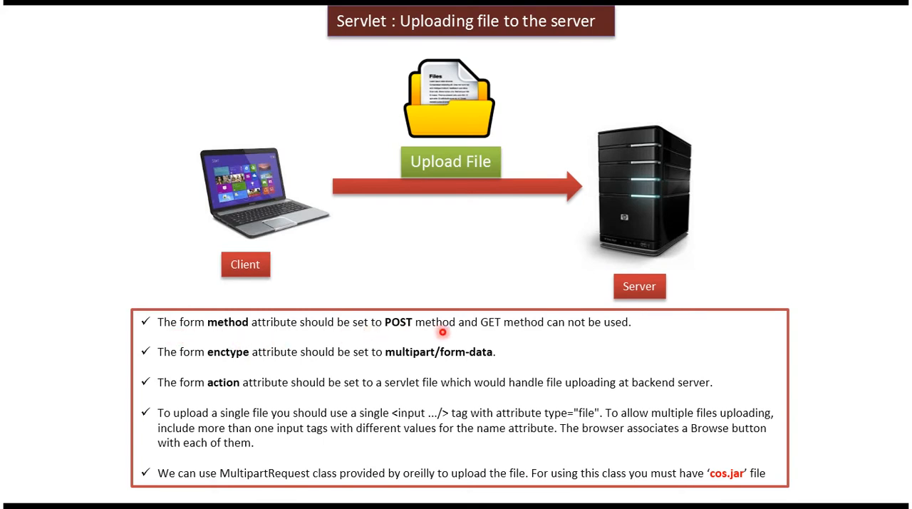
pyautogui.moveTo(506, 342)
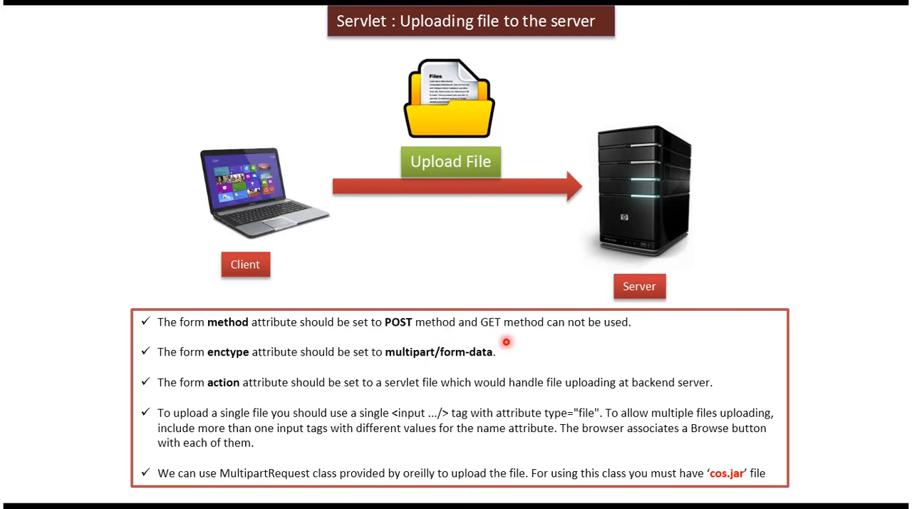
pyautogui.moveTo(302, 422)
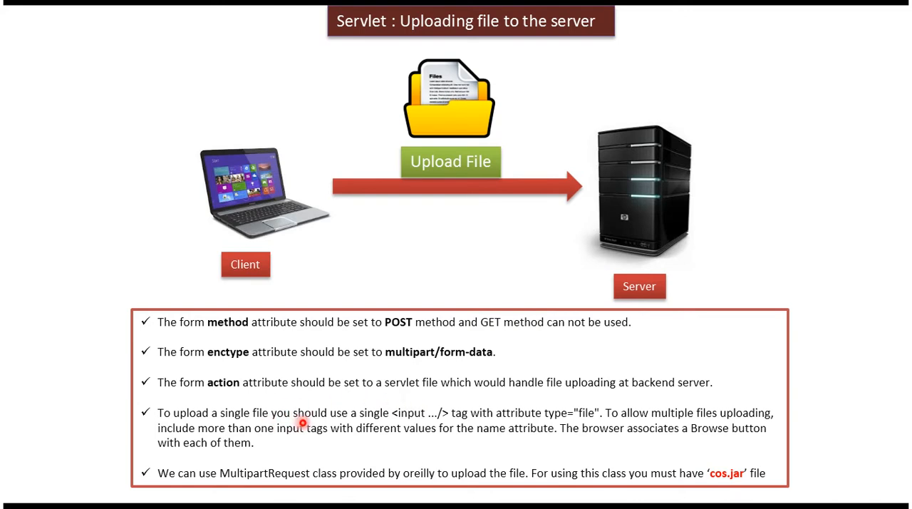
pyautogui.moveTo(439, 419)
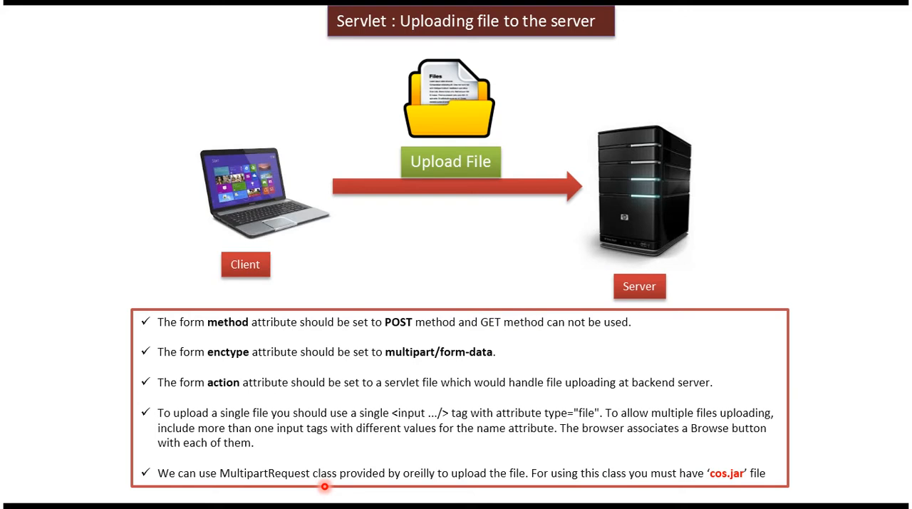
pyautogui.moveTo(342, 459)
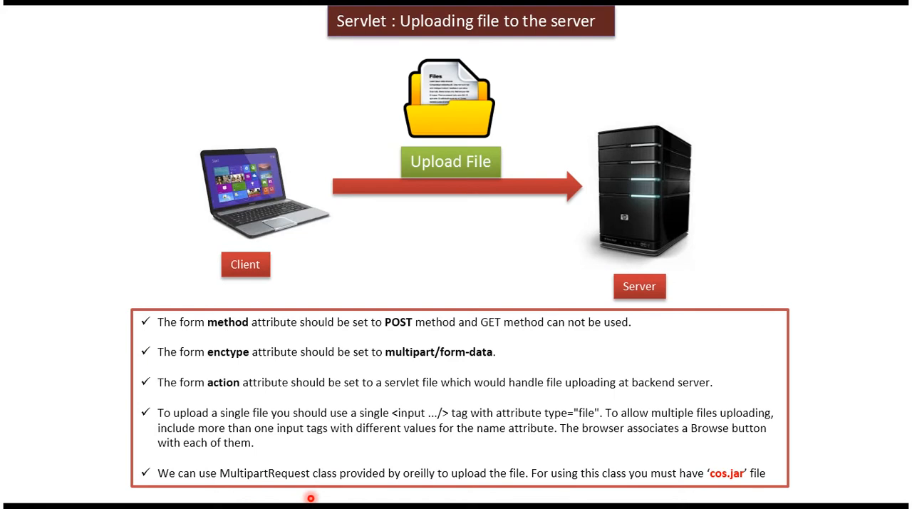
pyautogui.moveTo(718, 492)
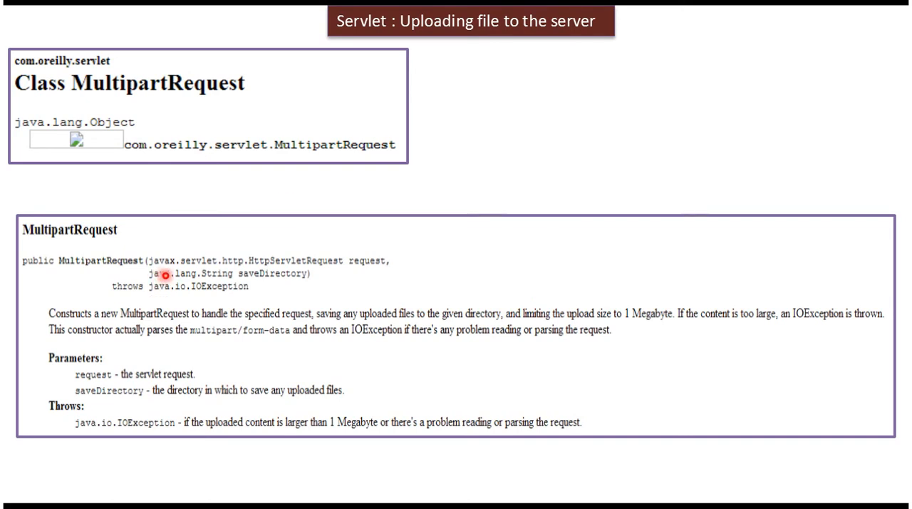
pyautogui.moveTo(292, 276)
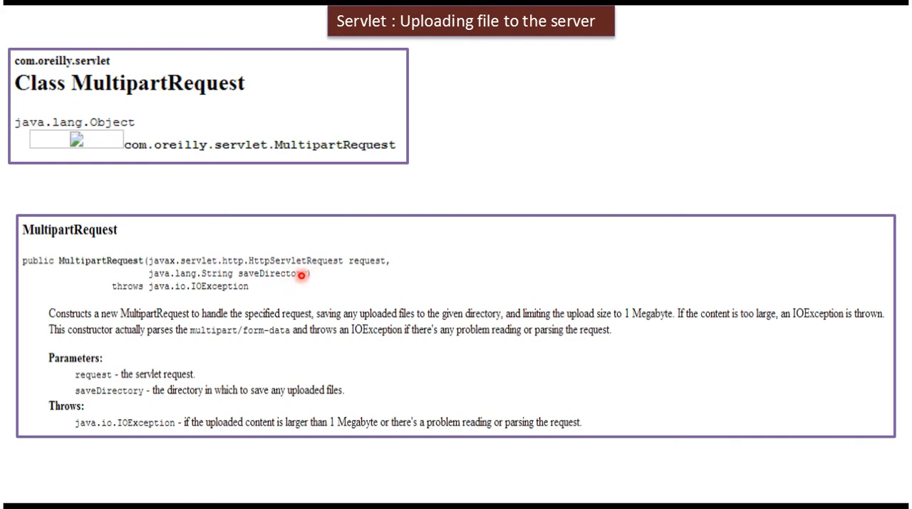
pyautogui.moveTo(268, 285)
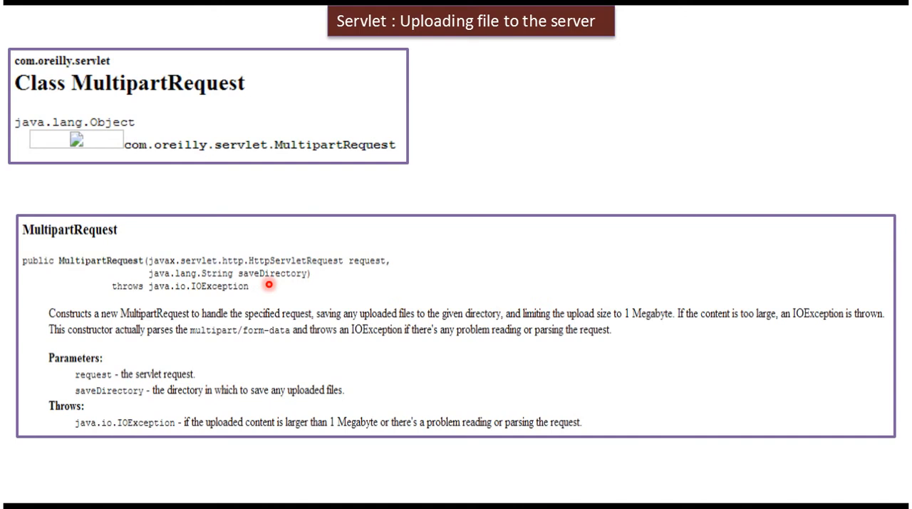
pyautogui.moveTo(270, 285)
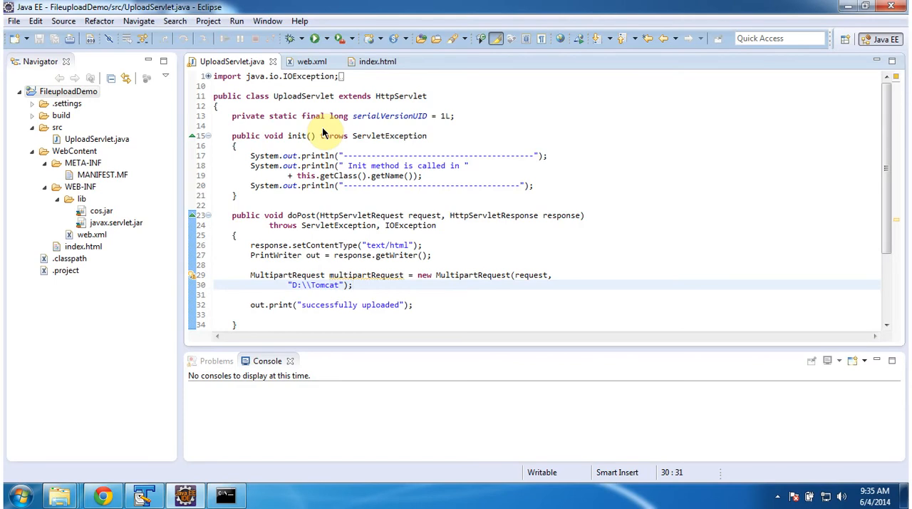
pyautogui.moveTo(299, 119)
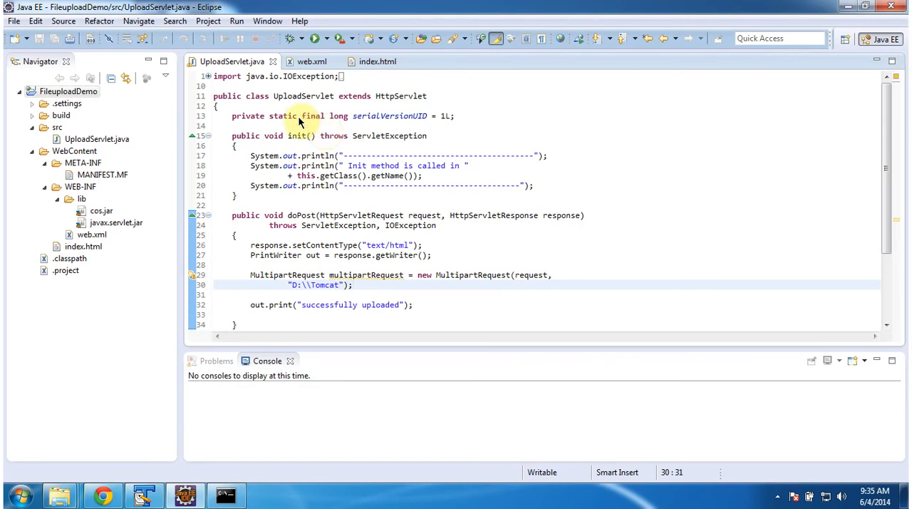
pyautogui.click(68, 91)
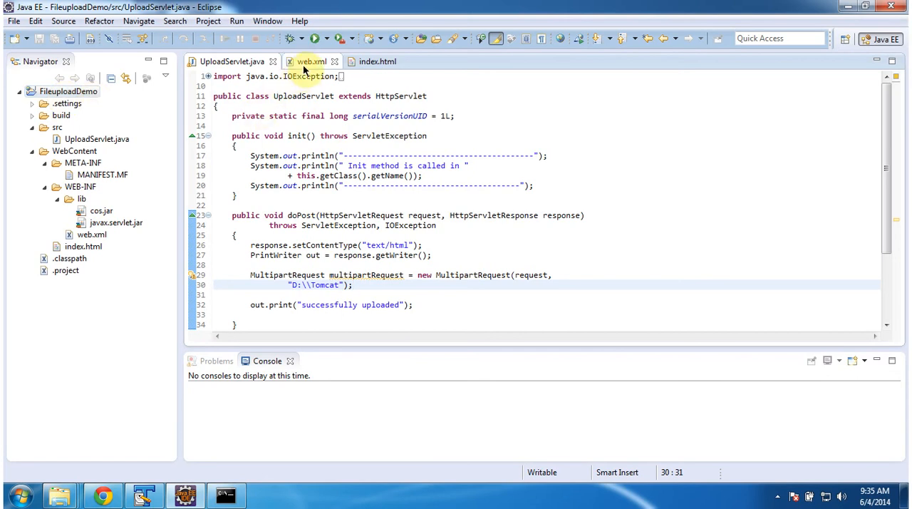
pyautogui.click(308, 61)
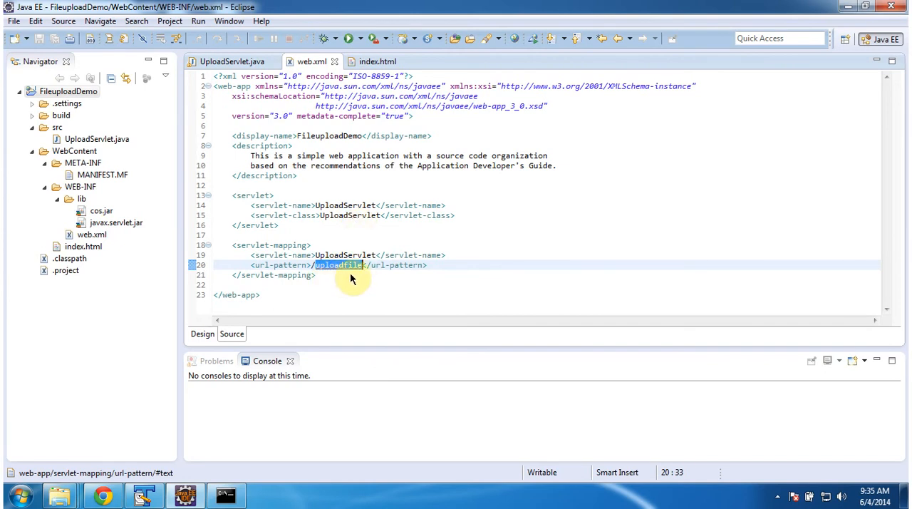
pyautogui.click(228, 62)
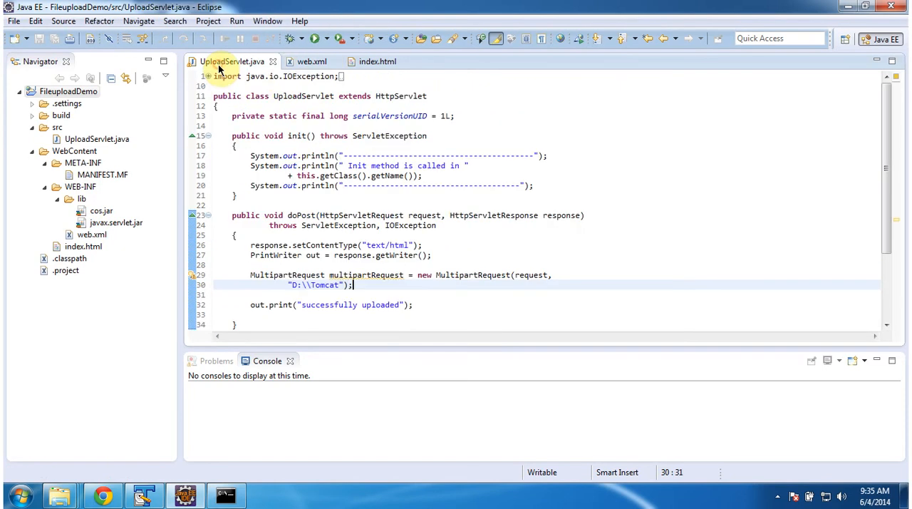
pyautogui.moveTo(304, 103)
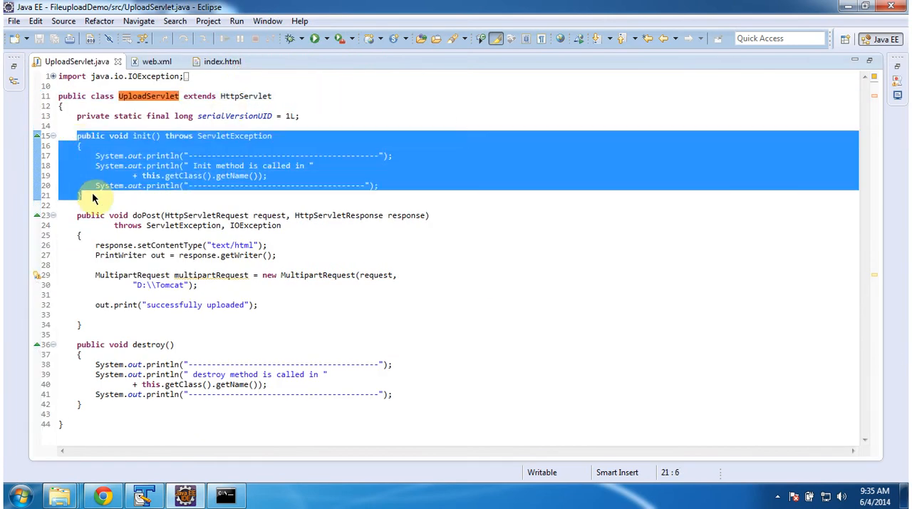
pyautogui.moveTo(168, 200)
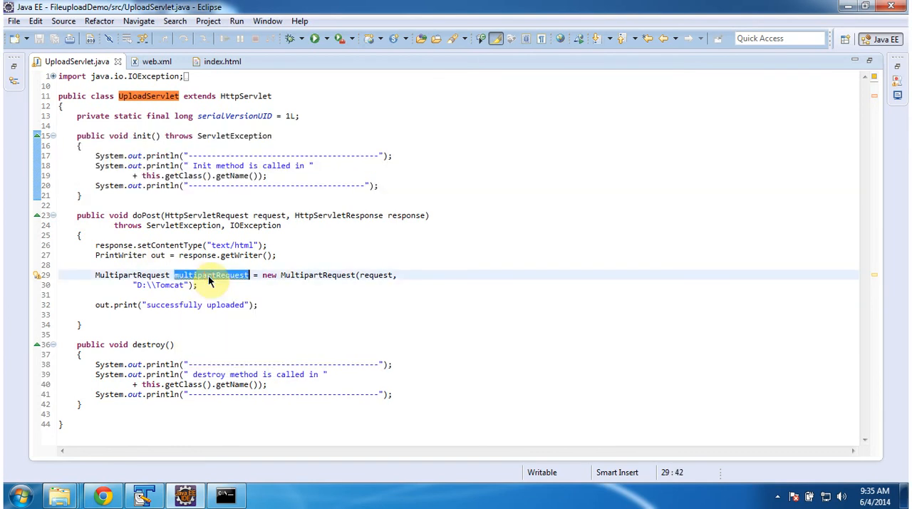
pyautogui.moveTo(378, 275)
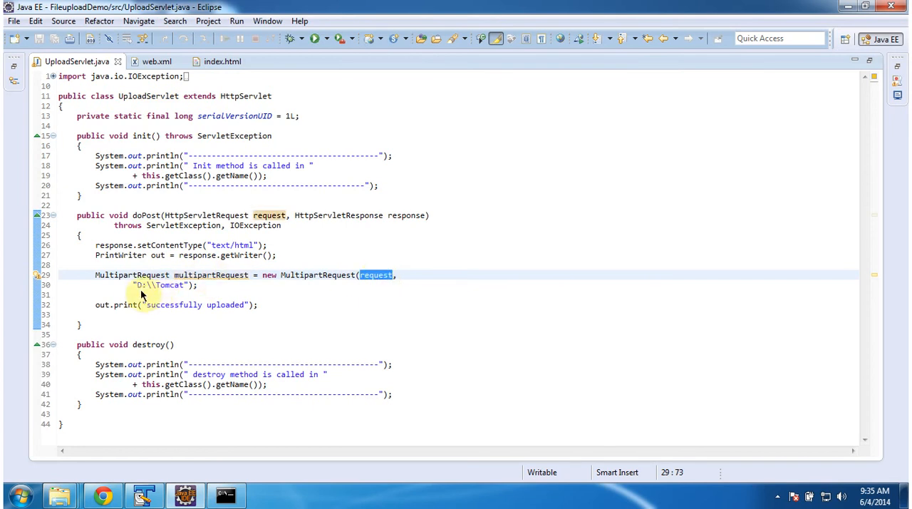
pyautogui.moveTo(137, 292)
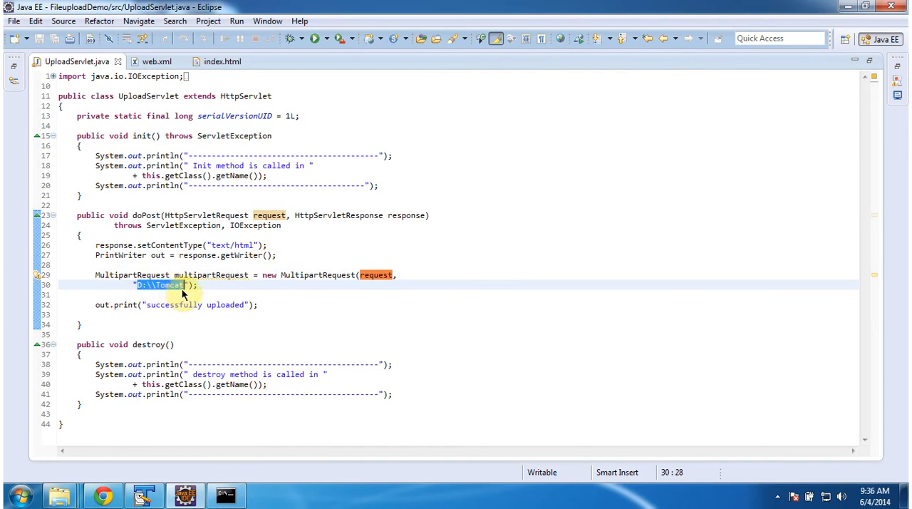
pyautogui.moveTo(264, 288)
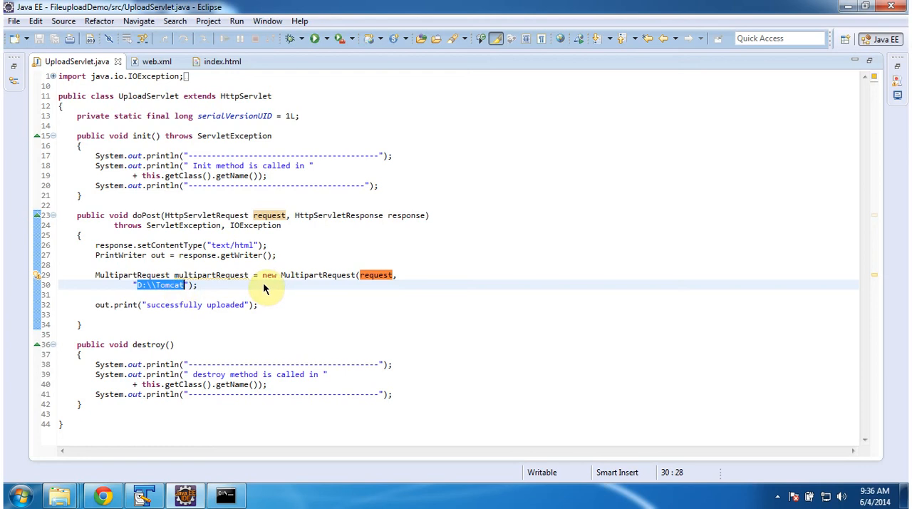
pyautogui.moveTo(260, 288)
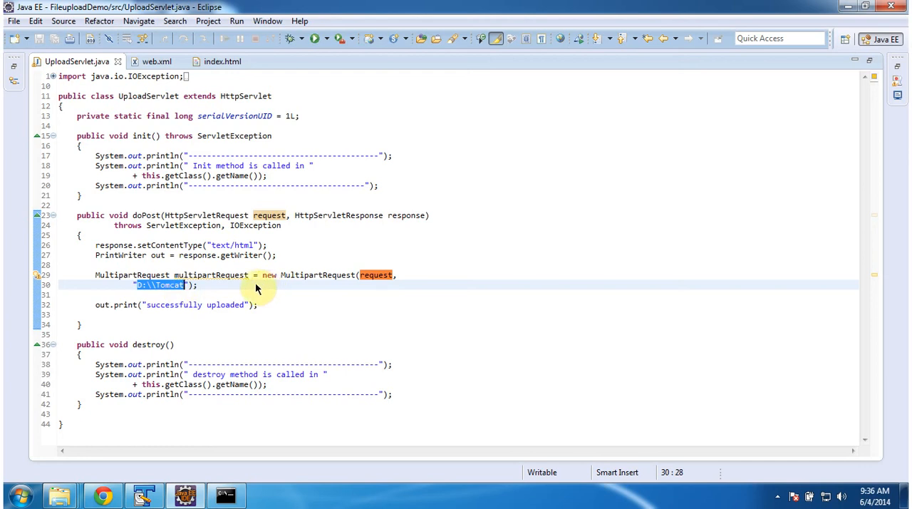
pyautogui.moveTo(148, 311)
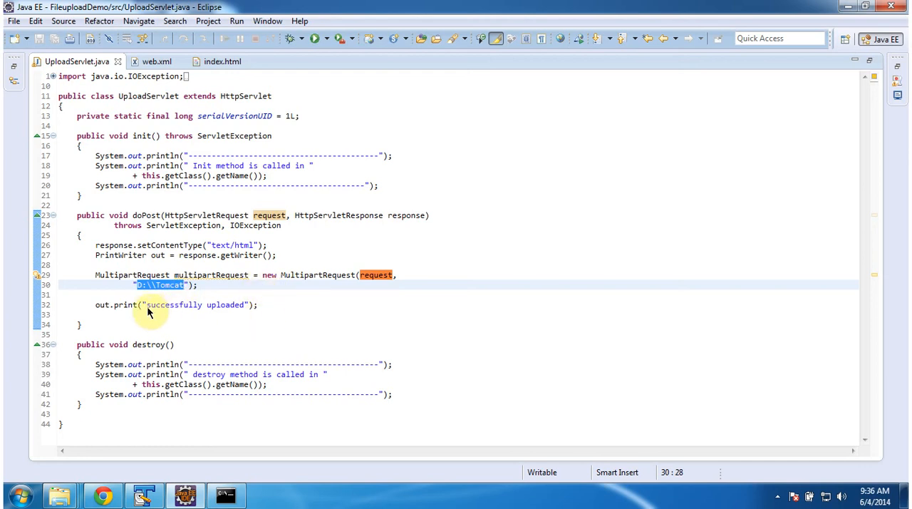
pyautogui.doubleClick(192, 305)
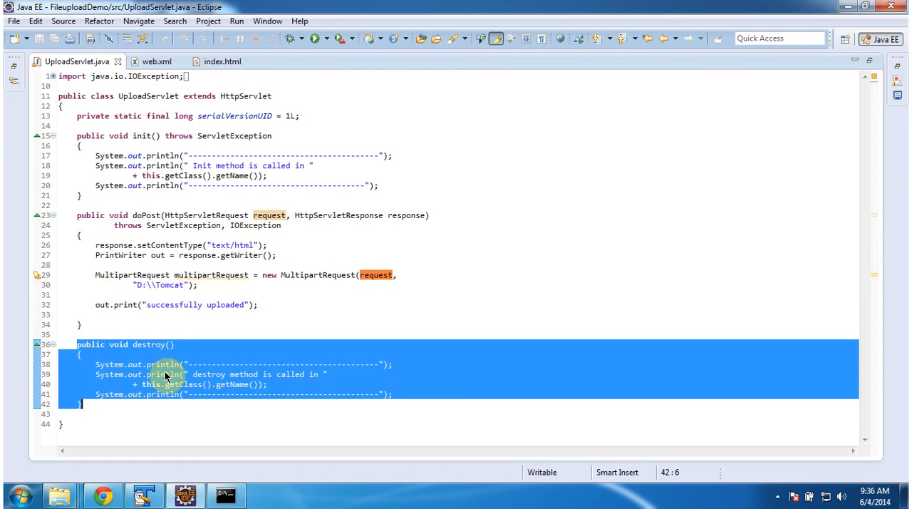
pyautogui.moveTo(78, 97)
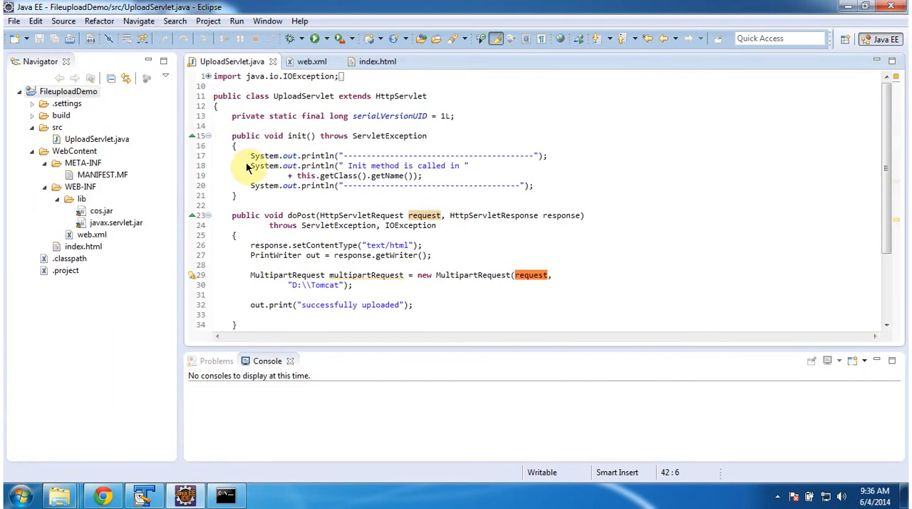
pyautogui.click(68, 91)
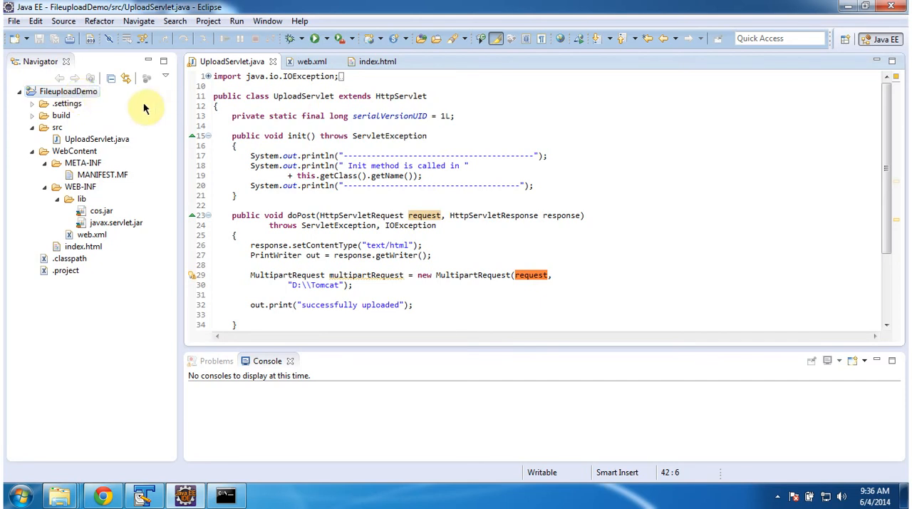
# Rebuild the FileuploadDemo project from the Project menu.
pyautogui.click(208, 20)
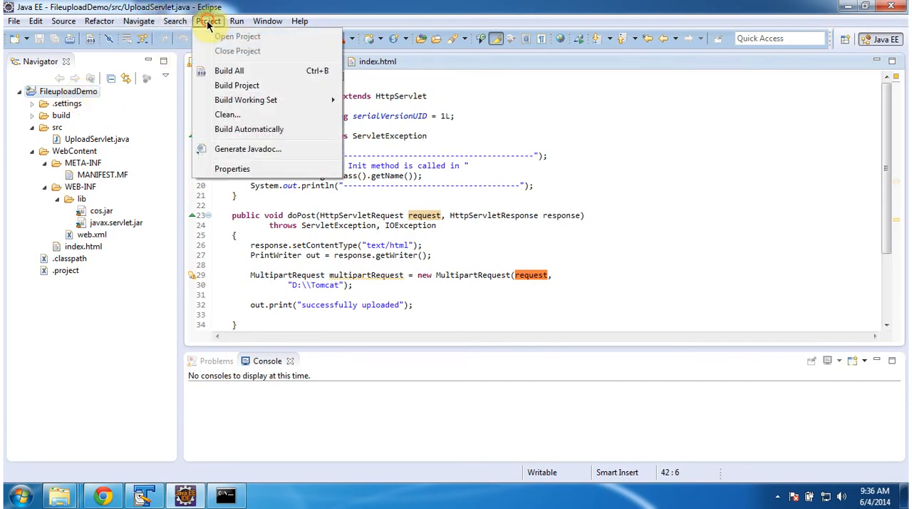
pyautogui.click(236, 86)
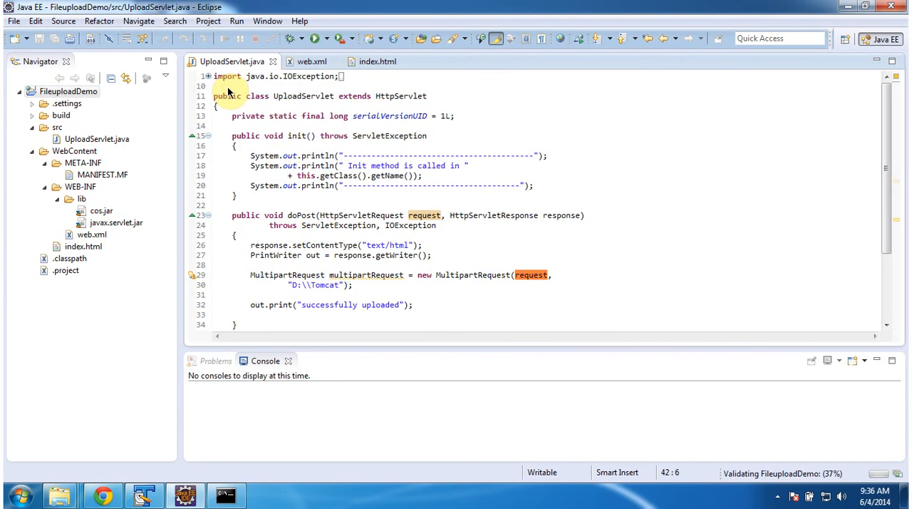
# Export FileuploadDemo as FileuploadDemo.war into D:\Tomcat\webapps.
pyautogui.click(13, 20)
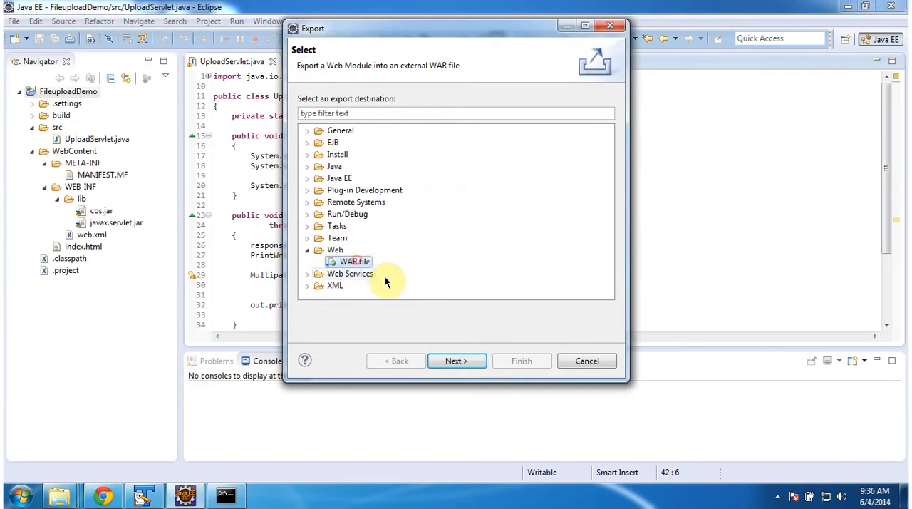
pyautogui.click(456, 360)
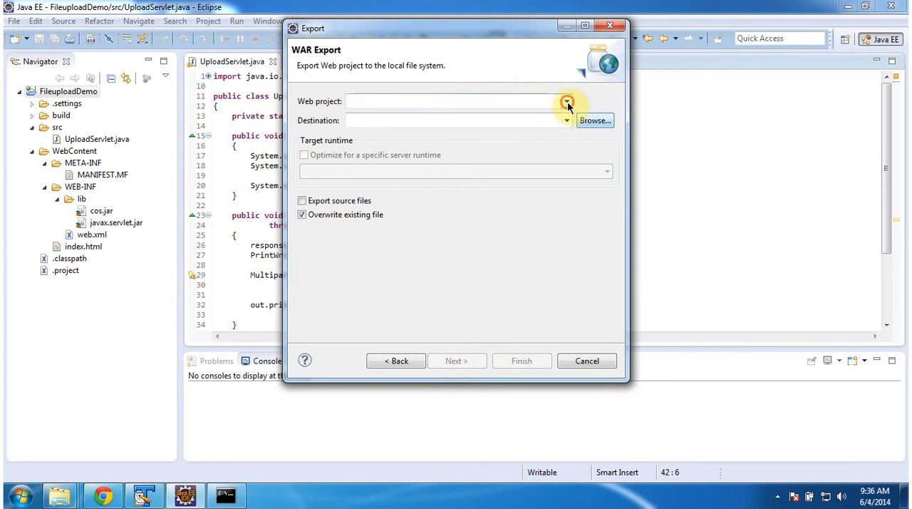
pyautogui.click(594, 120)
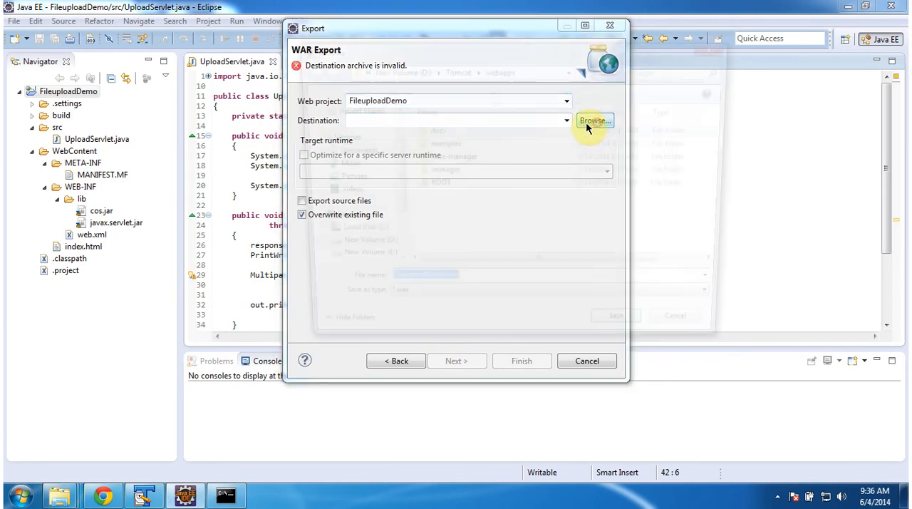
pyautogui.click(593, 120)
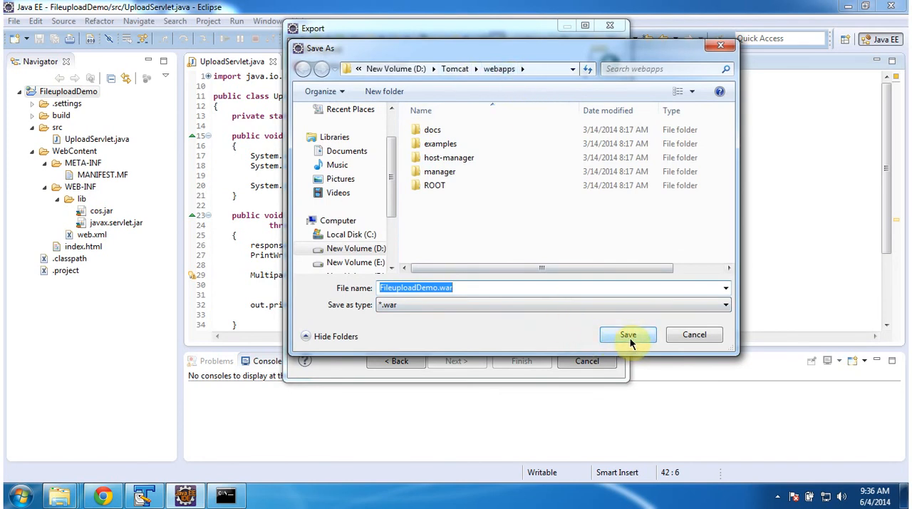
pyautogui.click(627, 333)
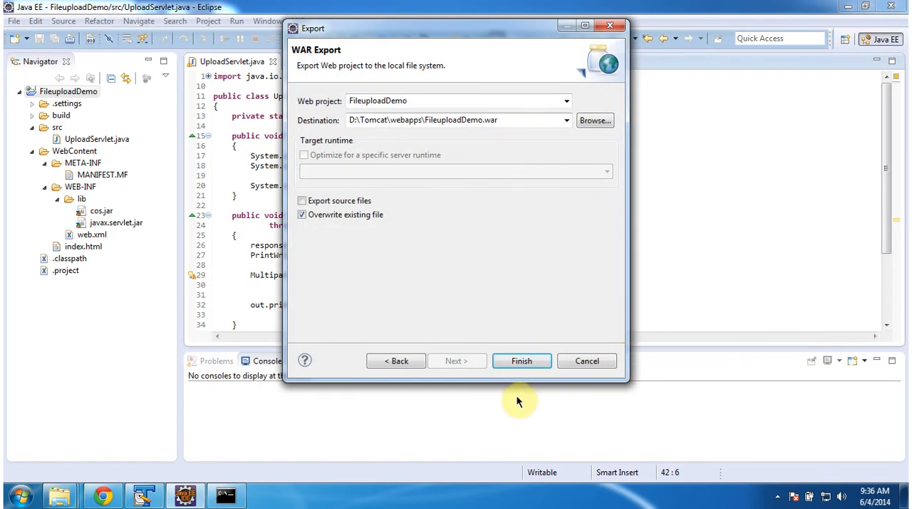
pyautogui.click(522, 360)
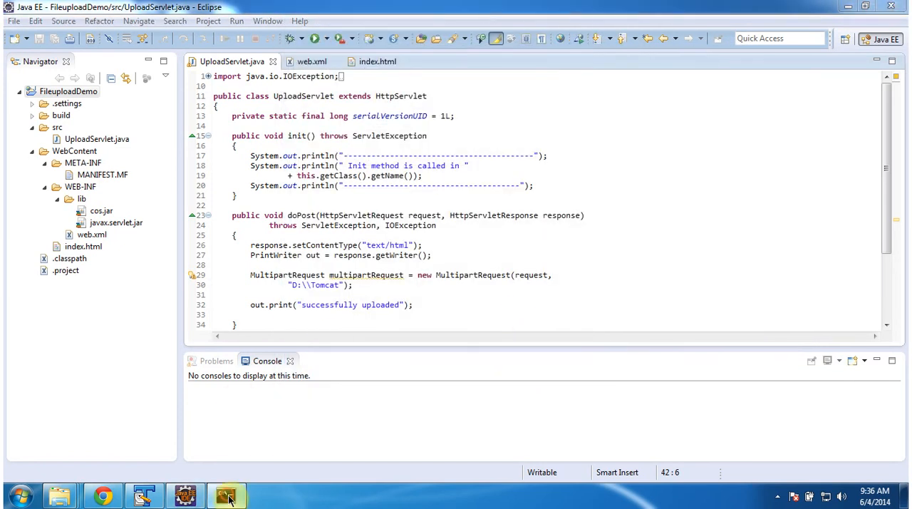
pyautogui.click(226, 494)
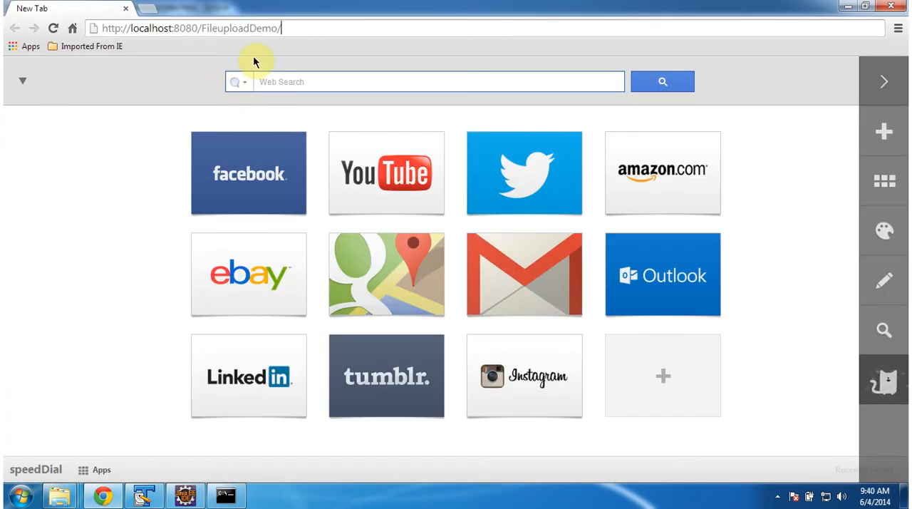
pyautogui.moveTo(319, 35)
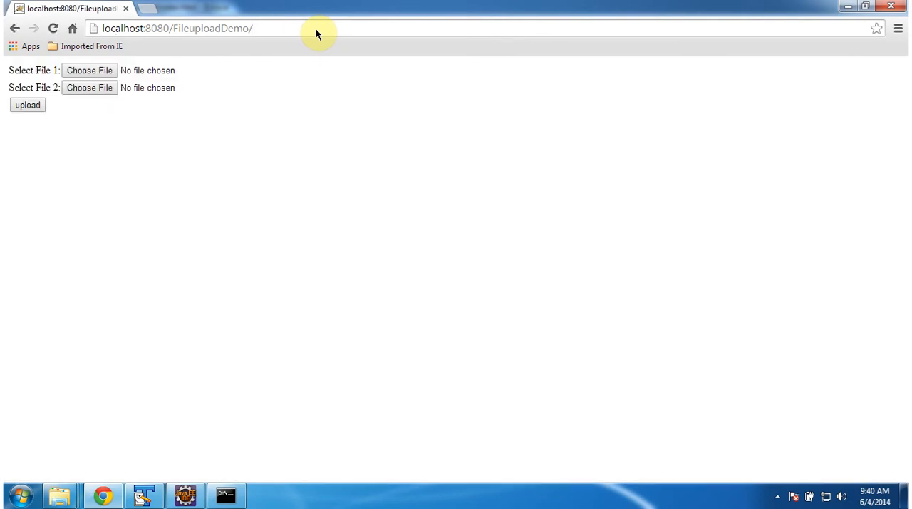
pyautogui.moveTo(262, 122)
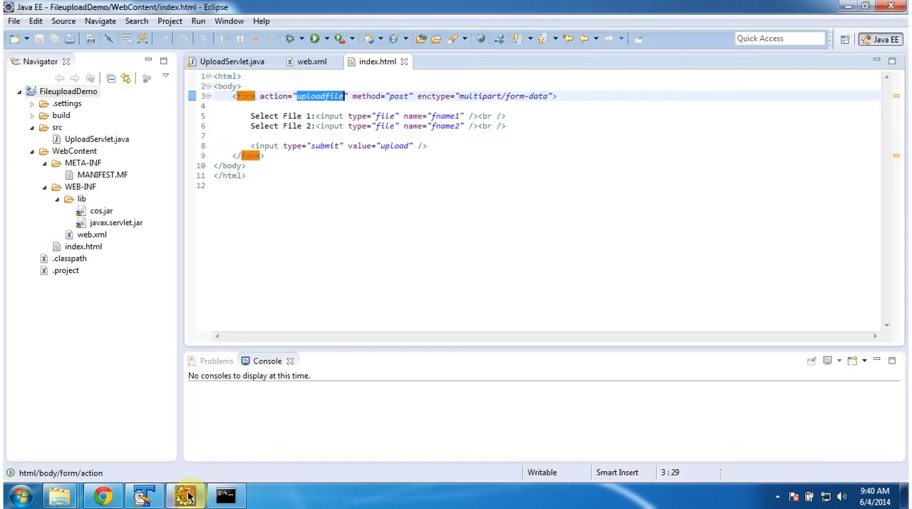
pyautogui.moveTo(412, 125)
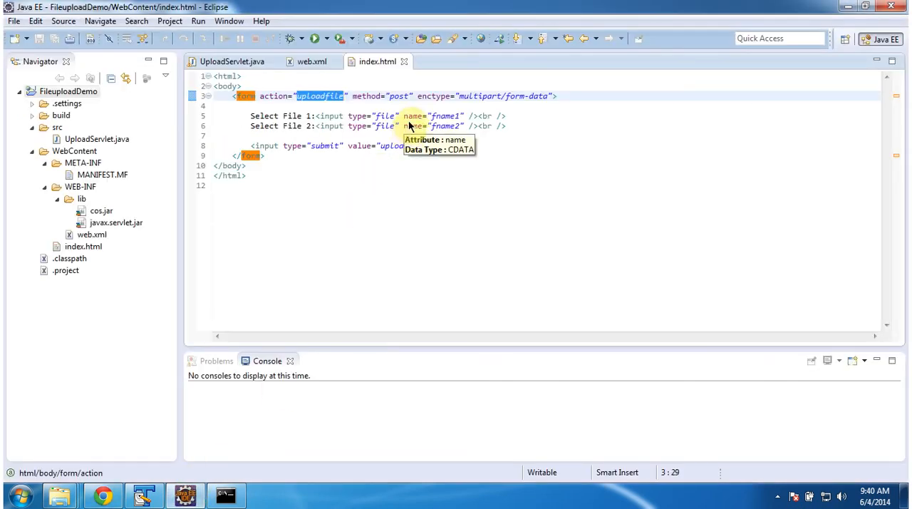
pyautogui.moveTo(456, 180)
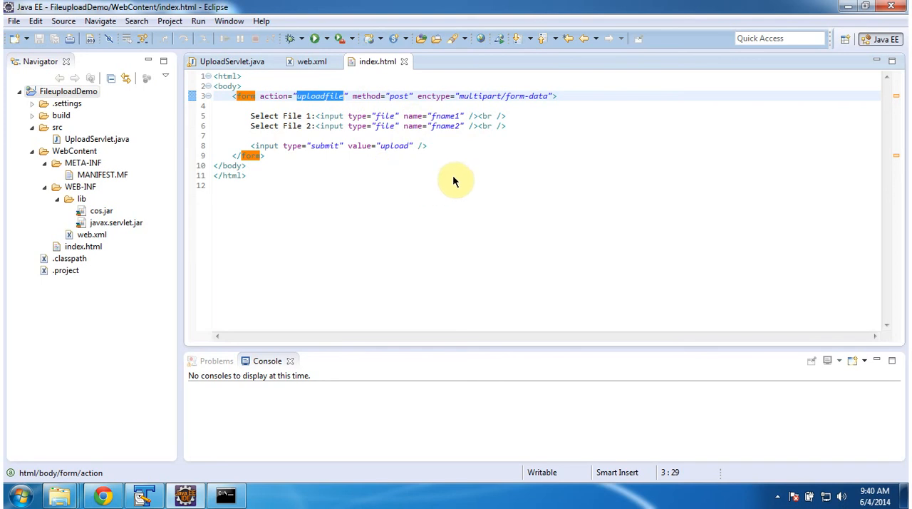
pyautogui.moveTo(367, 126)
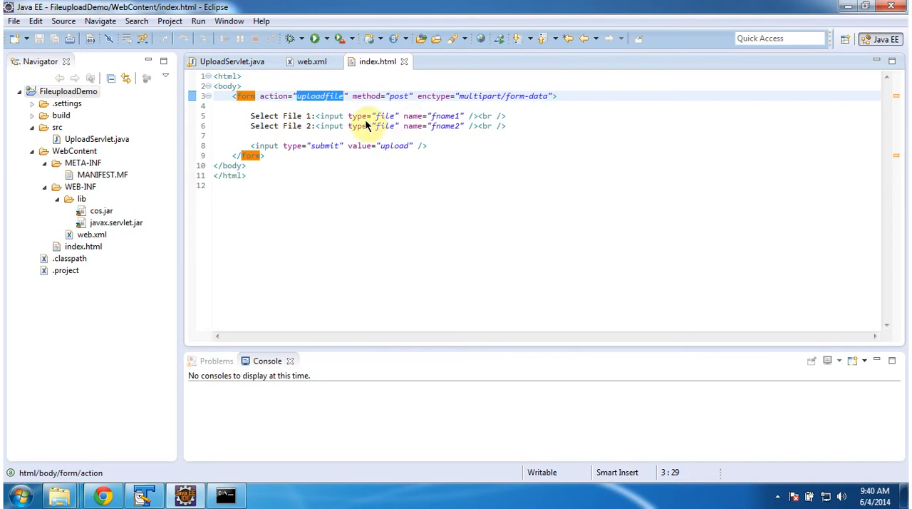
pyautogui.moveTo(390, 128)
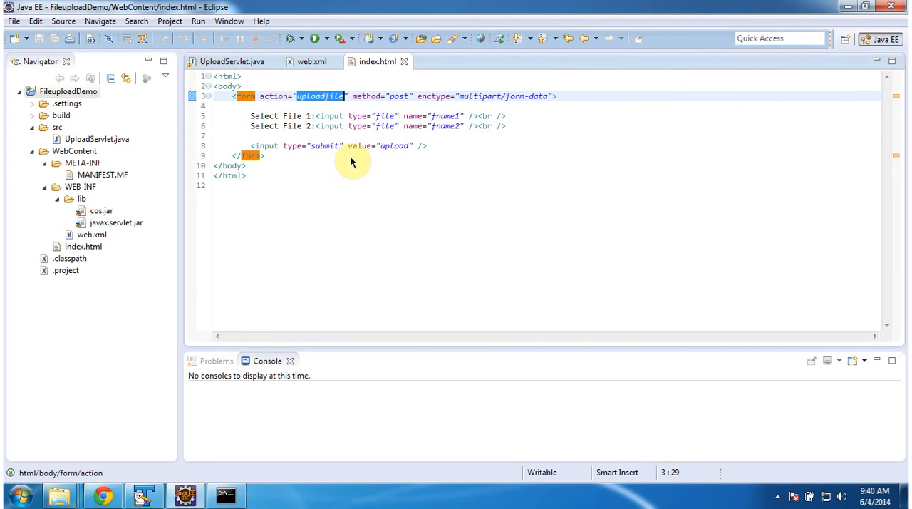
pyautogui.moveTo(388, 160)
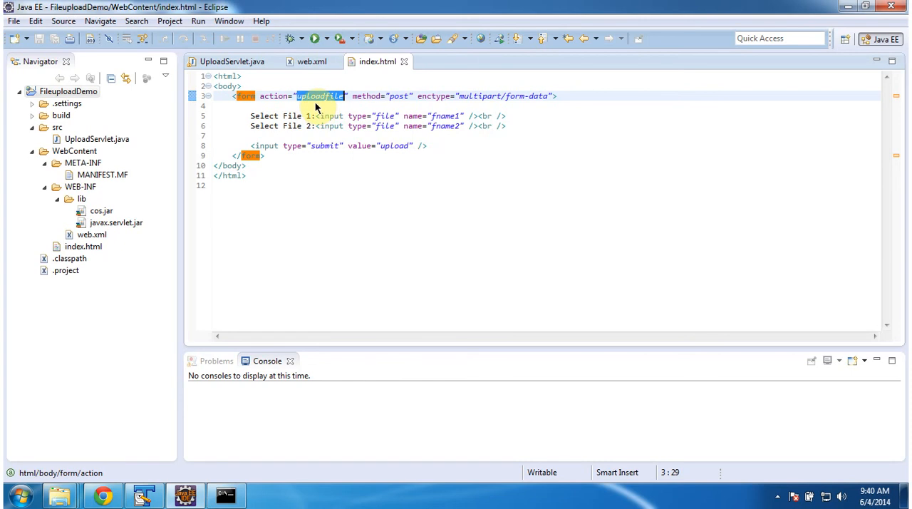
# Show index.html in Eclipse to review the multipart form with inputs fname1 and fname2.
pyautogui.click(321, 96)
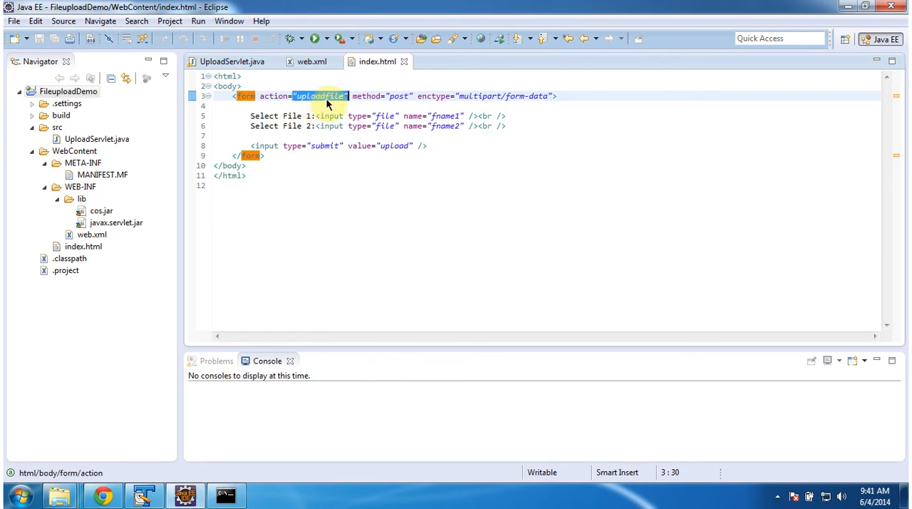
pyautogui.moveTo(399, 100)
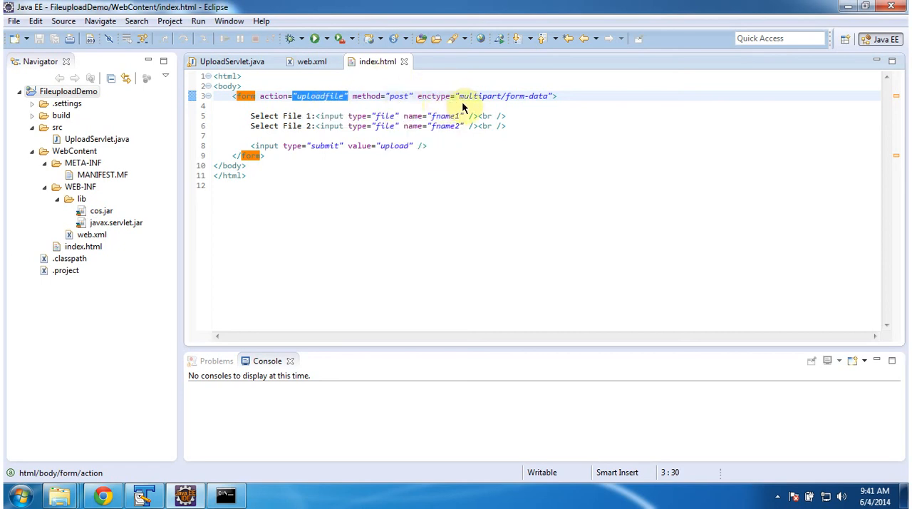
pyautogui.moveTo(510, 105)
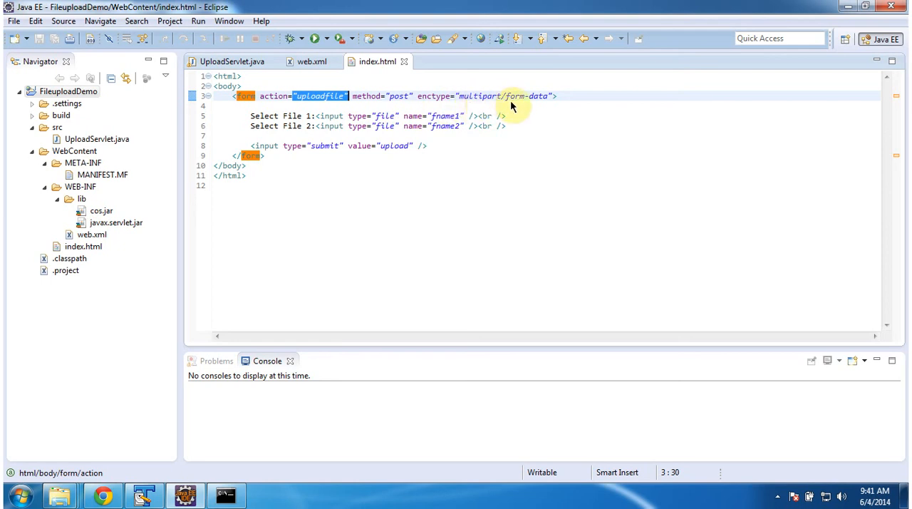
pyautogui.moveTo(547, 111)
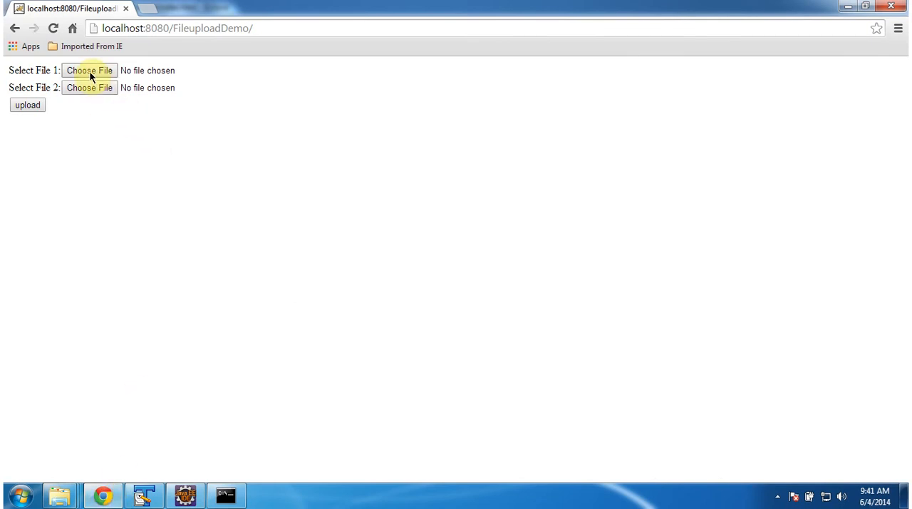
# Choose RamTest.docx for the first file slot of the upload form.
pyautogui.click(89, 69)
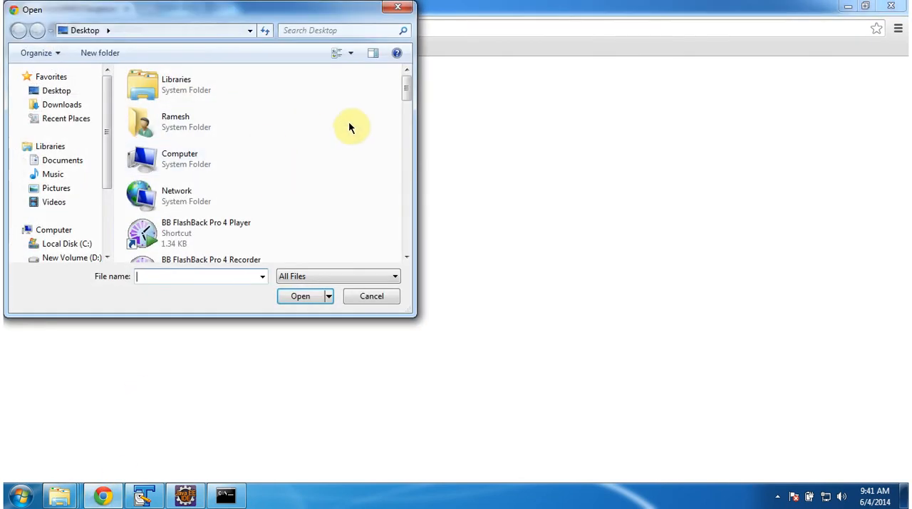
pyautogui.scroll(-3)
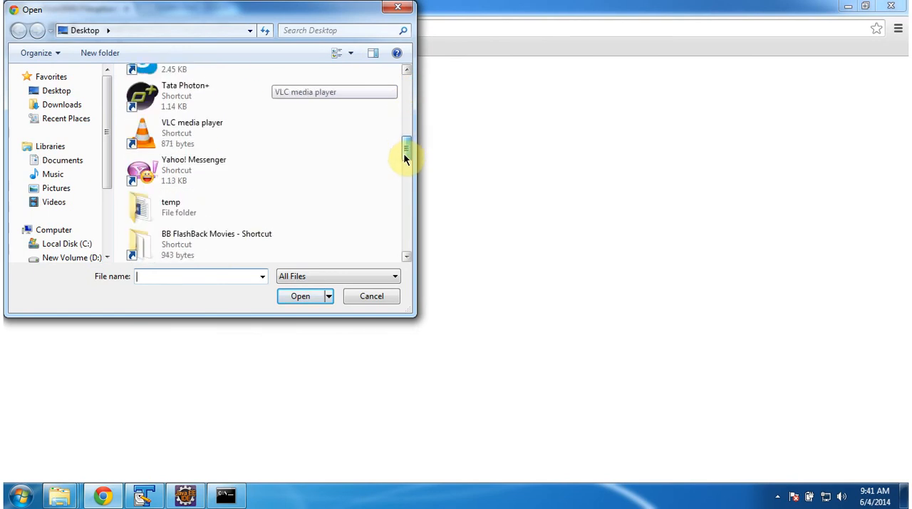
pyautogui.scroll(-3)
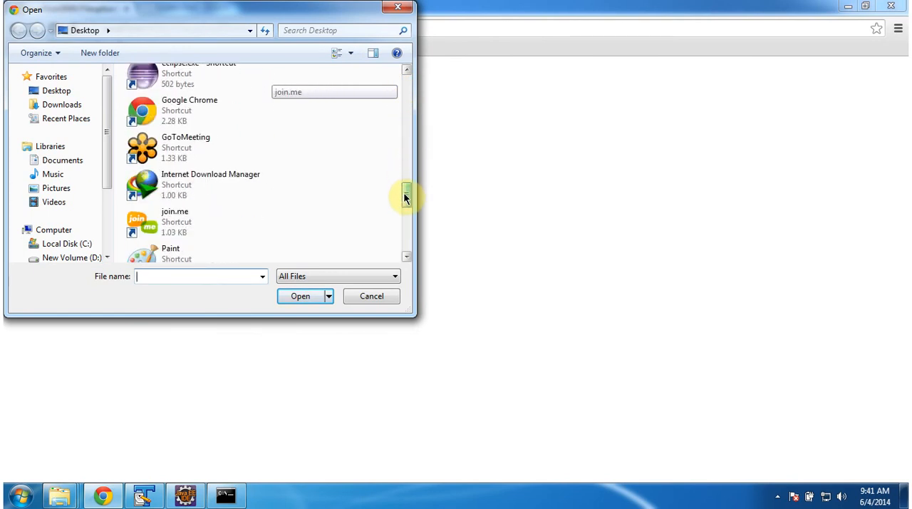
pyautogui.scroll(-3)
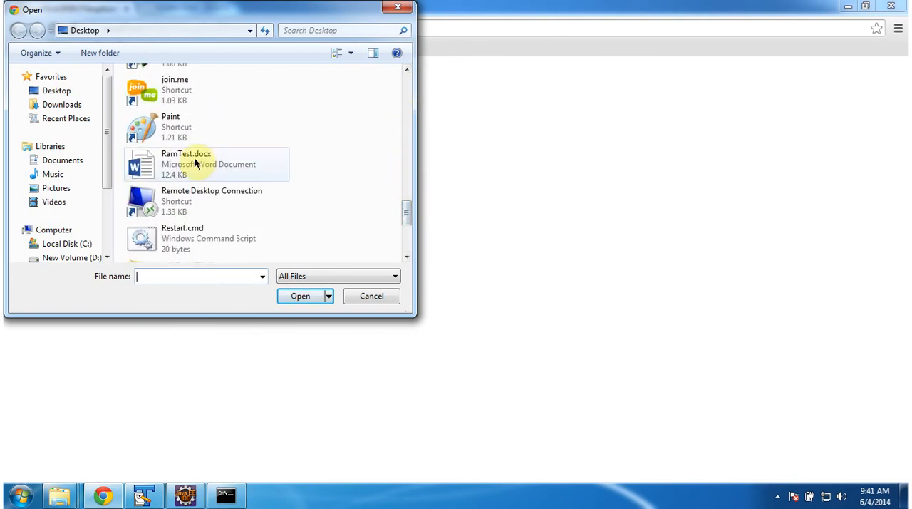
pyautogui.click(185, 164)
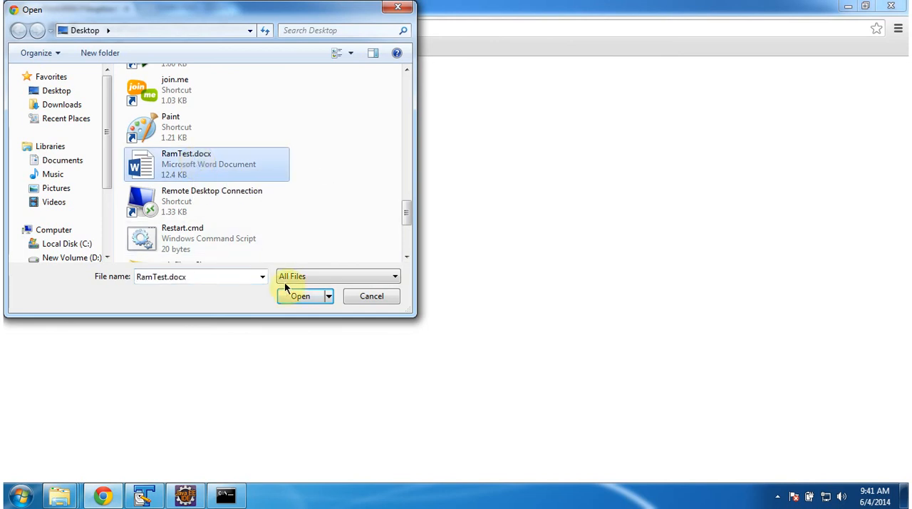
pyautogui.click(299, 296)
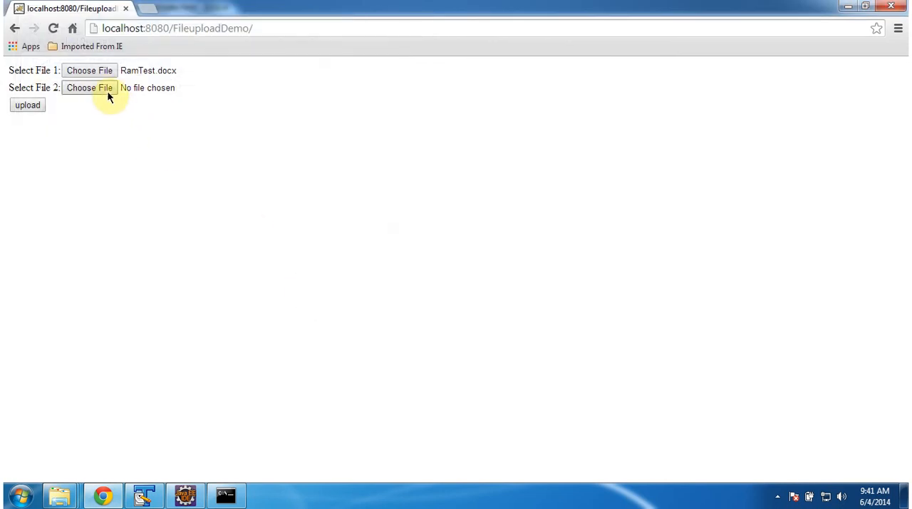
# Choose Testupload.docx for the second file slot of the upload form.
pyautogui.click(88, 87)
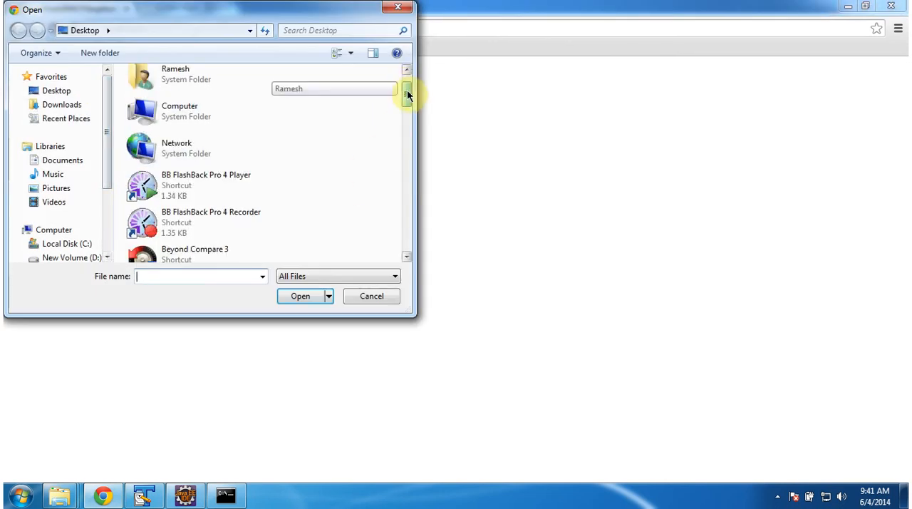
pyautogui.scroll(-3)
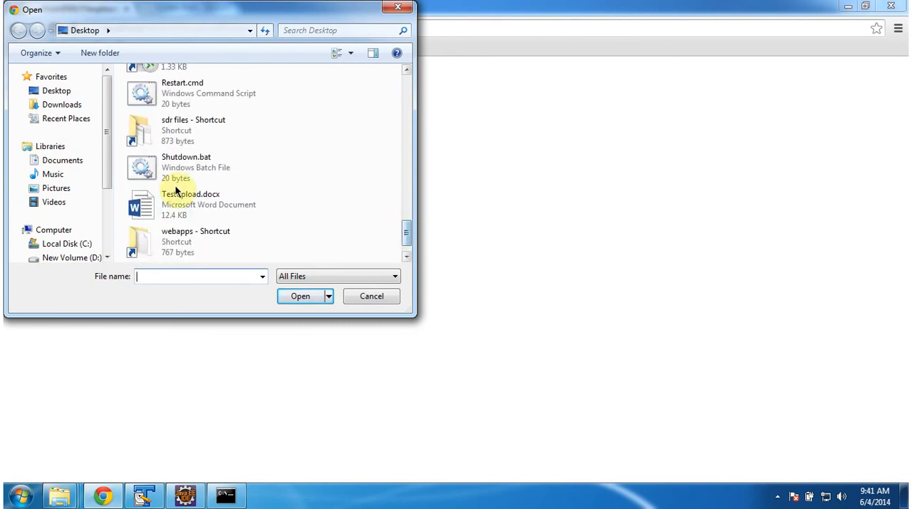
pyautogui.click(206, 205)
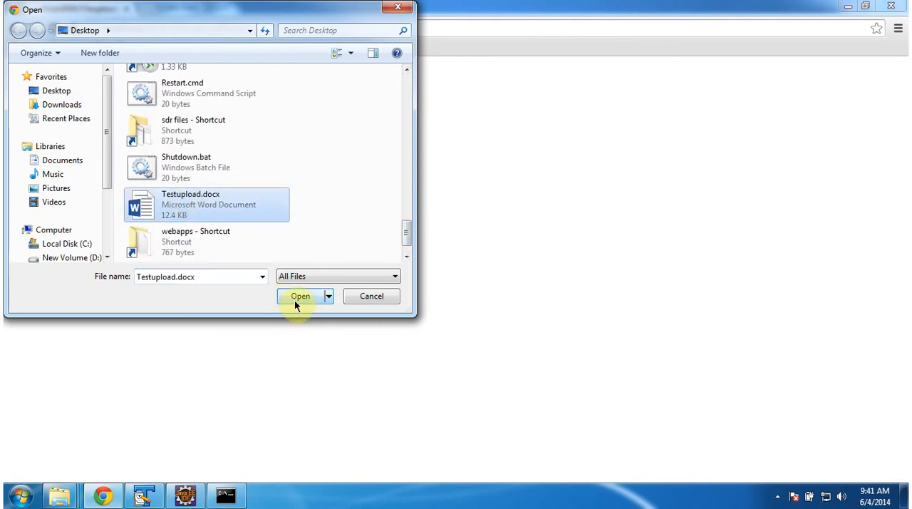
pyautogui.click(299, 297)
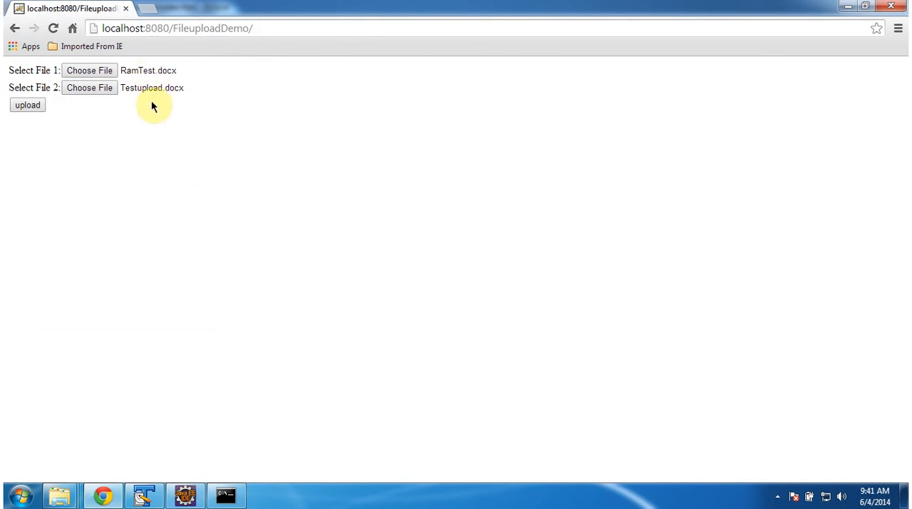
pyautogui.moveTo(107, 170)
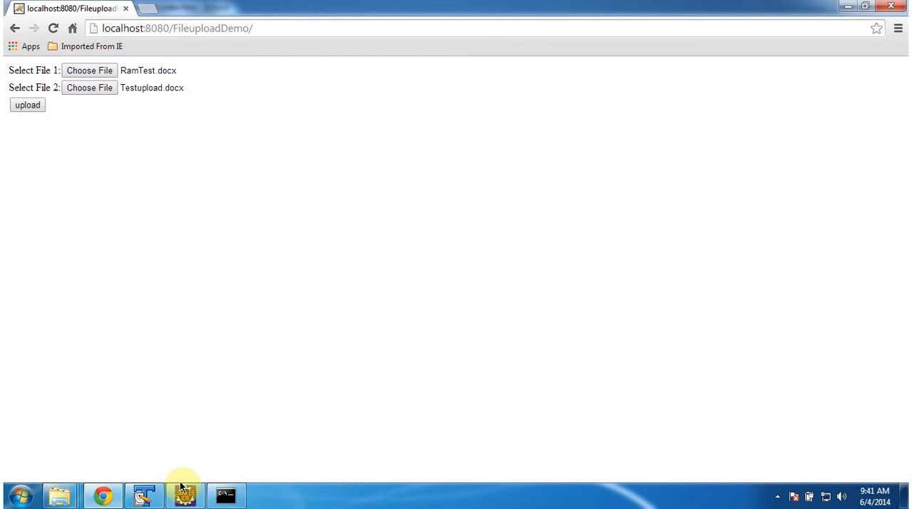
# Bring Eclipse forward and show UploadServlet.java with its D:\Tomcat save path.
pyautogui.click(185, 494)
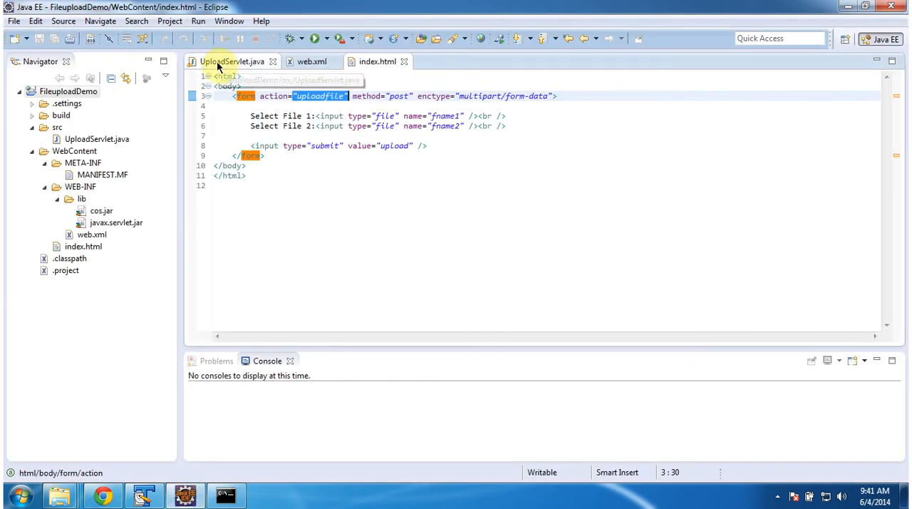
pyautogui.click(228, 61)
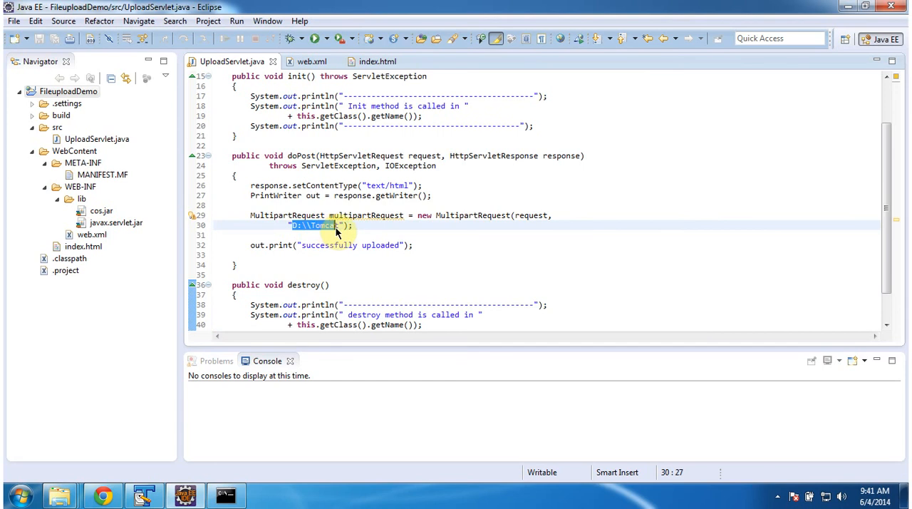
pyautogui.moveTo(60, 494)
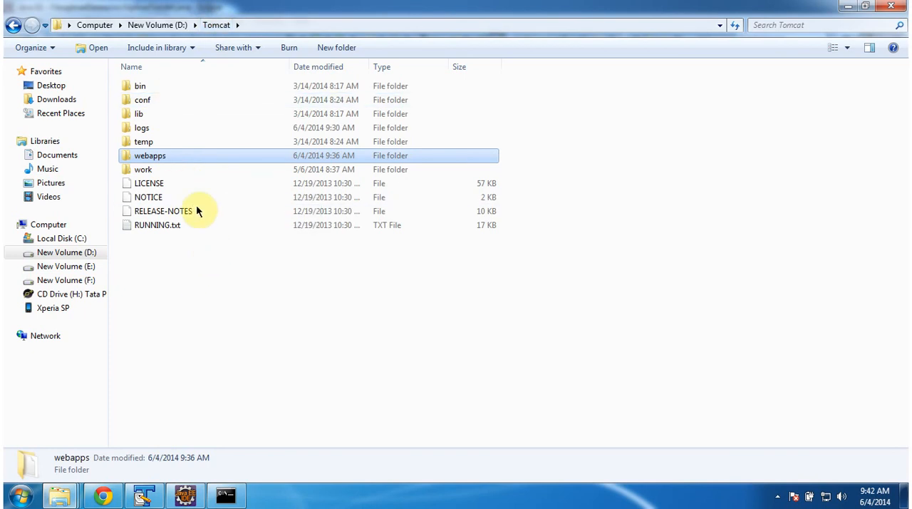
# Submit both chosen files from the Chrome upload form to the server.
pyautogui.click(103, 494)
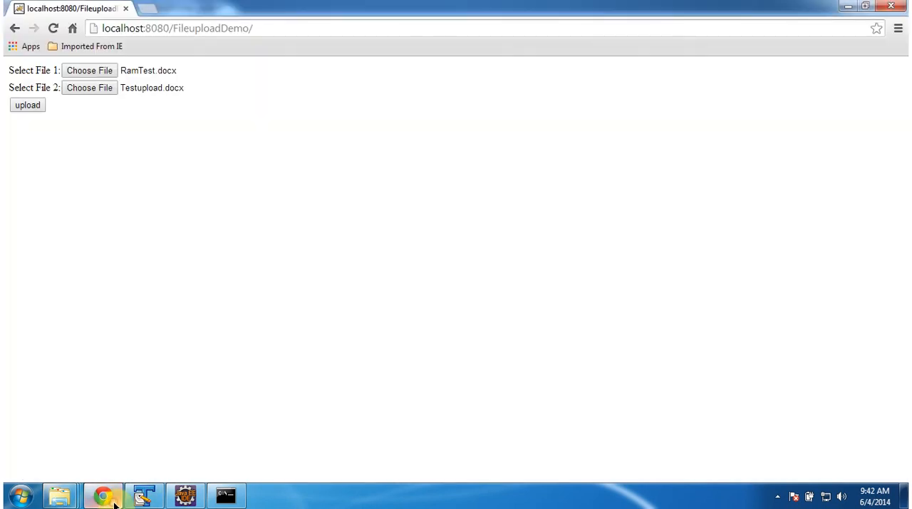
pyautogui.moveTo(128, 117)
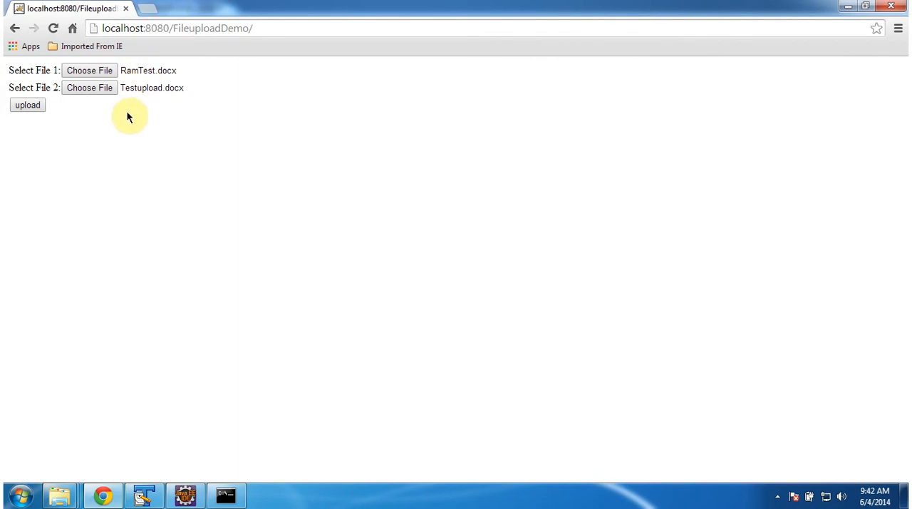
pyautogui.moveTo(37, 134)
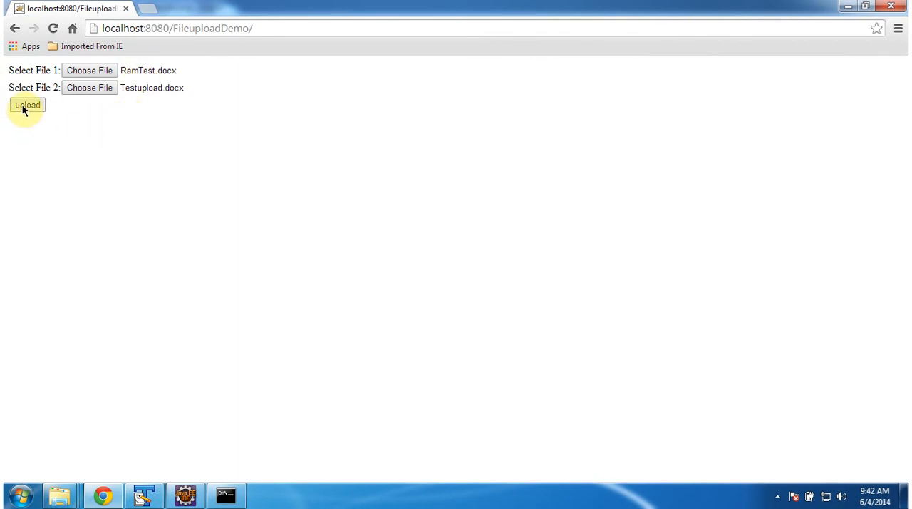
pyautogui.click(27, 105)
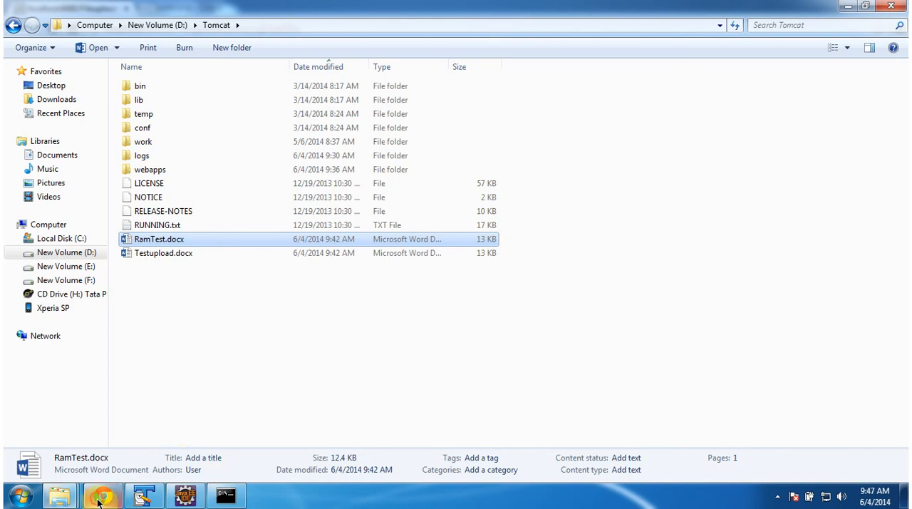
# View the 'successfully uploaded' result page and select 'uploadfile' in the address bar.
pyautogui.click(103, 494)
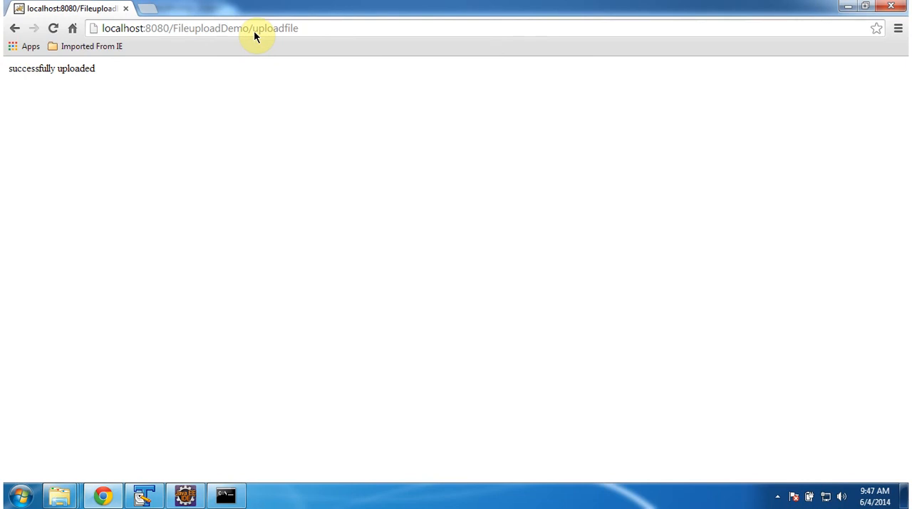
pyautogui.doubleClick(271, 29)
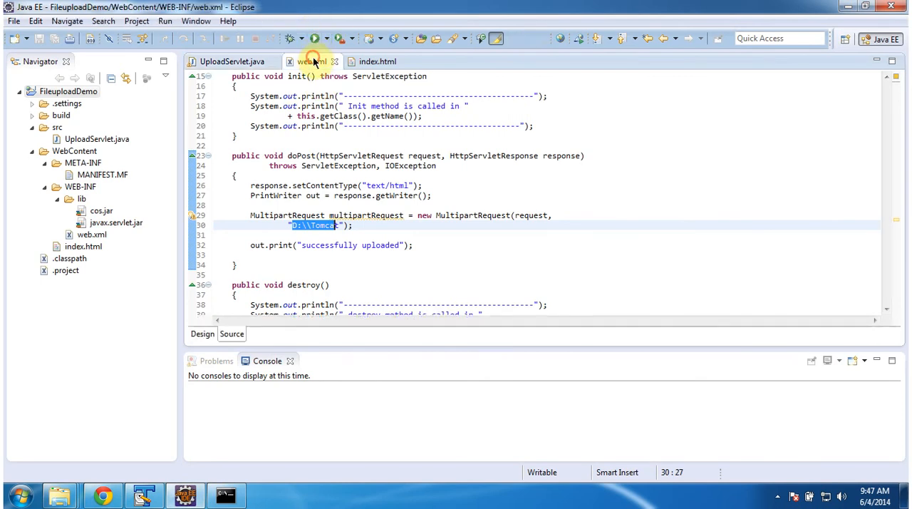
pyautogui.click(310, 61)
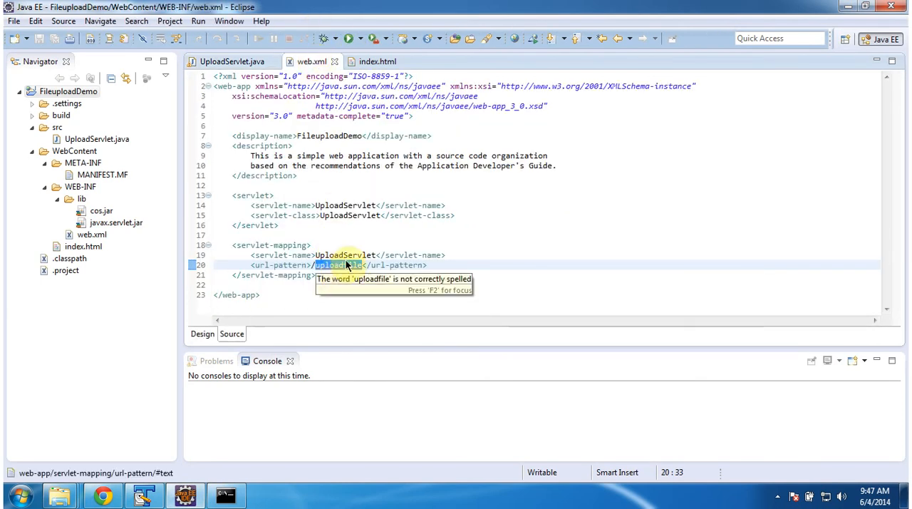
pyautogui.moveTo(356, 224)
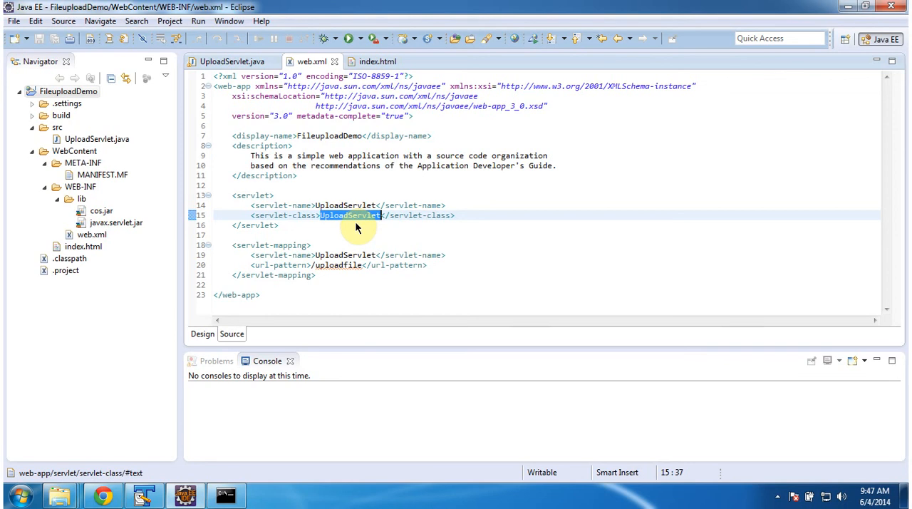
pyautogui.click(77, 61)
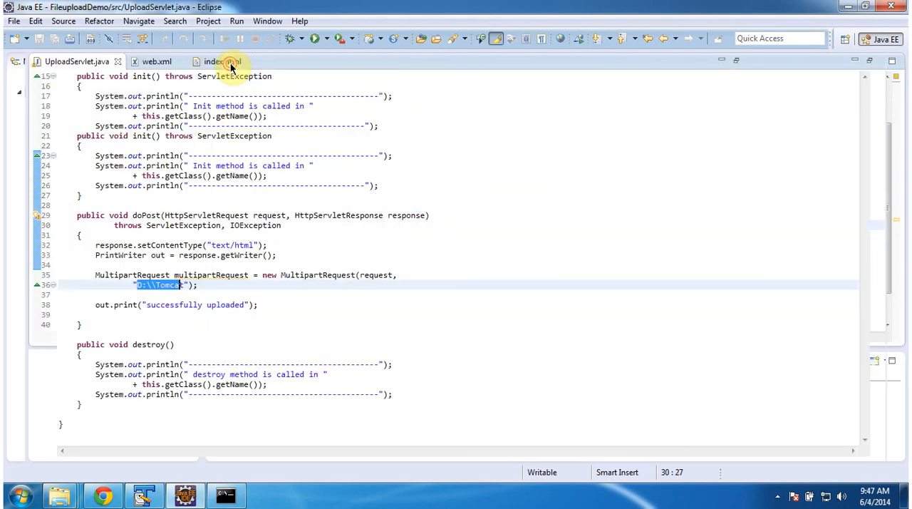